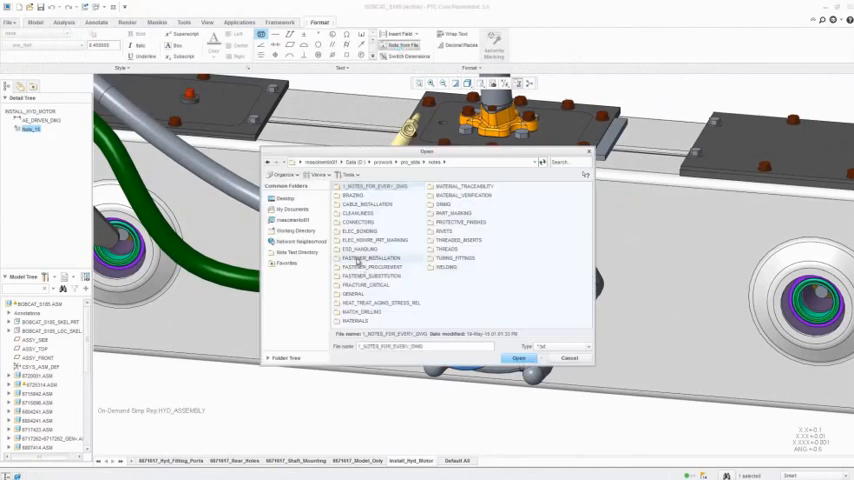
Load the fastener torque note (165–215 in-lbs) from file onto the motor component.
left_click(518, 358)
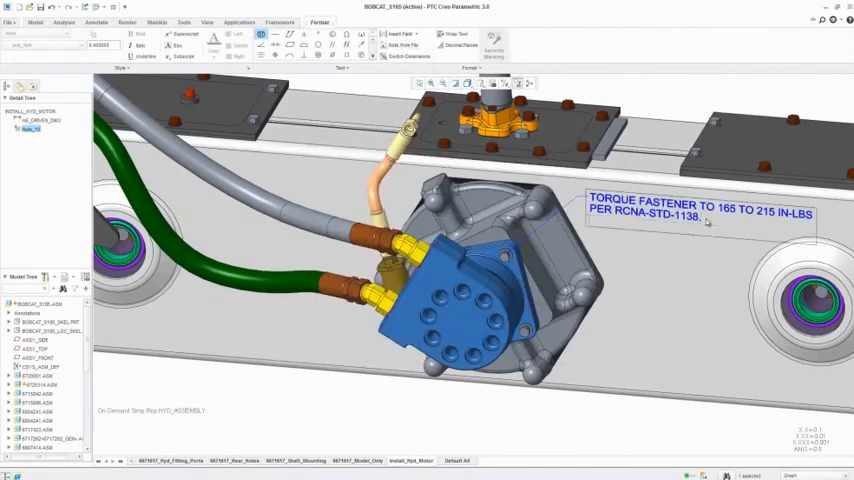
Append '(4) FASTENERS' to the fastener note and '(2) FITTINGS' to the fitting torque/lubrication note.
type("(4) FASTENERS")
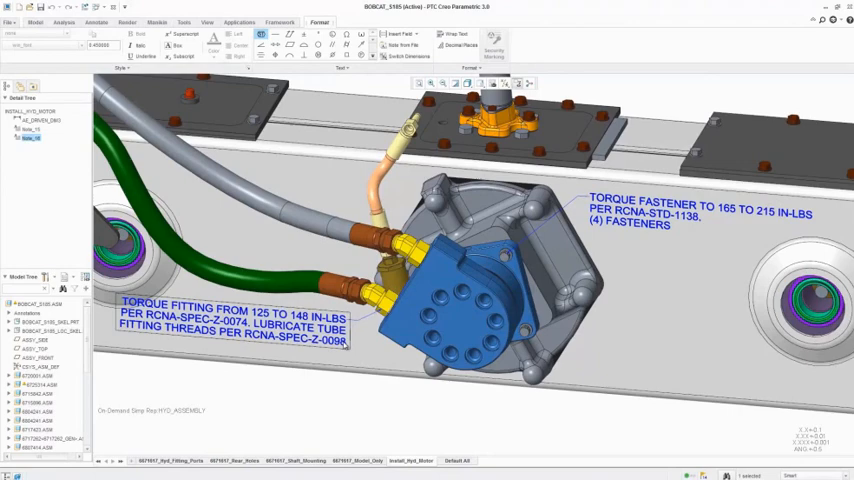
type("(2) FITTINGS")
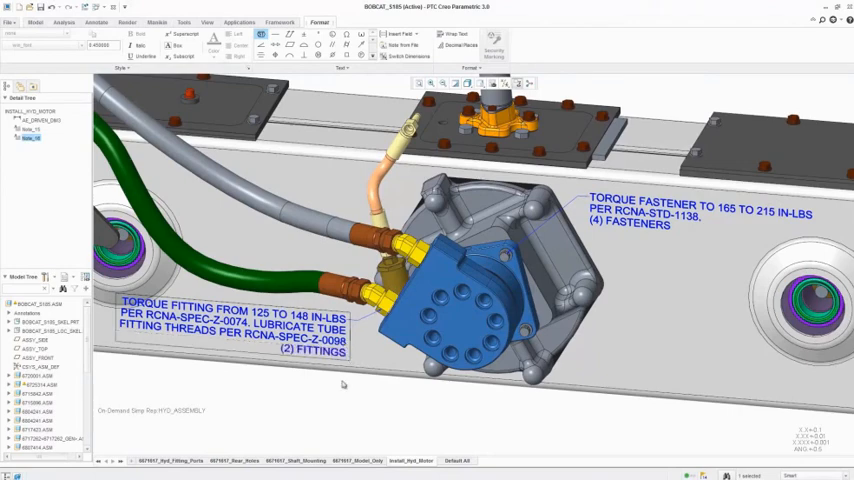